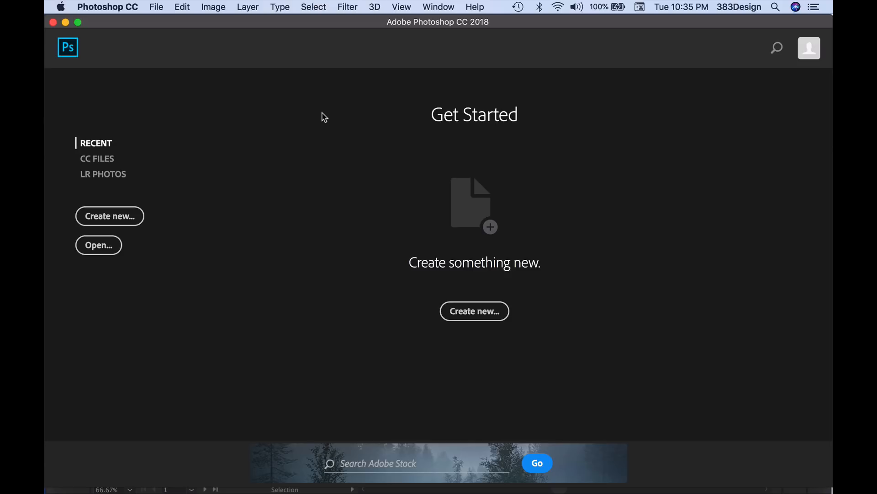
- Open the mannequin-head JPEG from the Downloads folder for editing
left_click(98, 245)
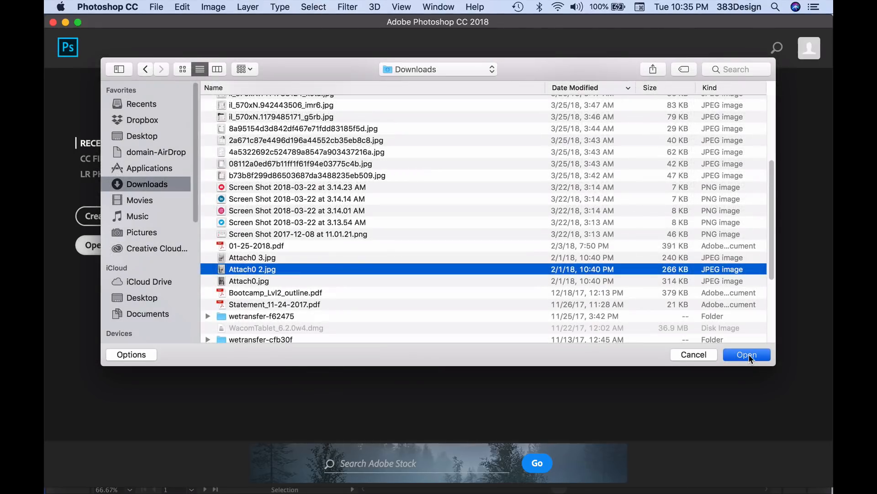
left_click(746, 354)
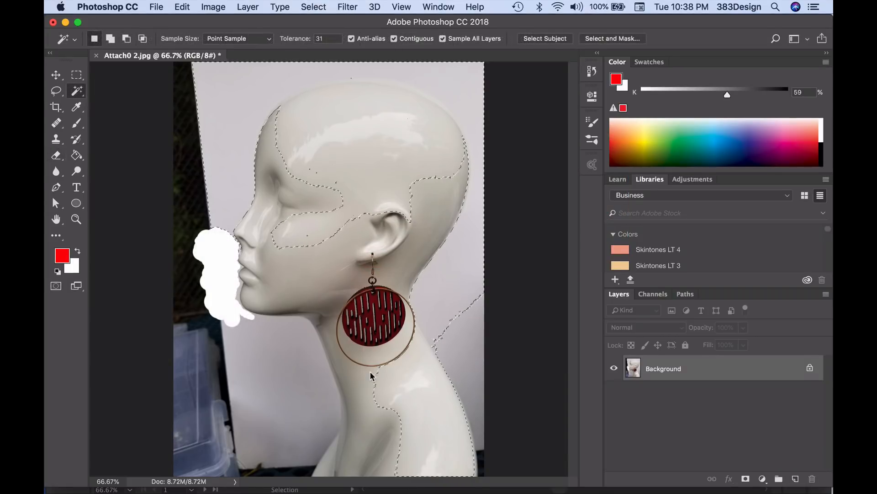
- Lasso beside the neck and erase a white streak of background down along the jaw and neck
left_click(56, 91)
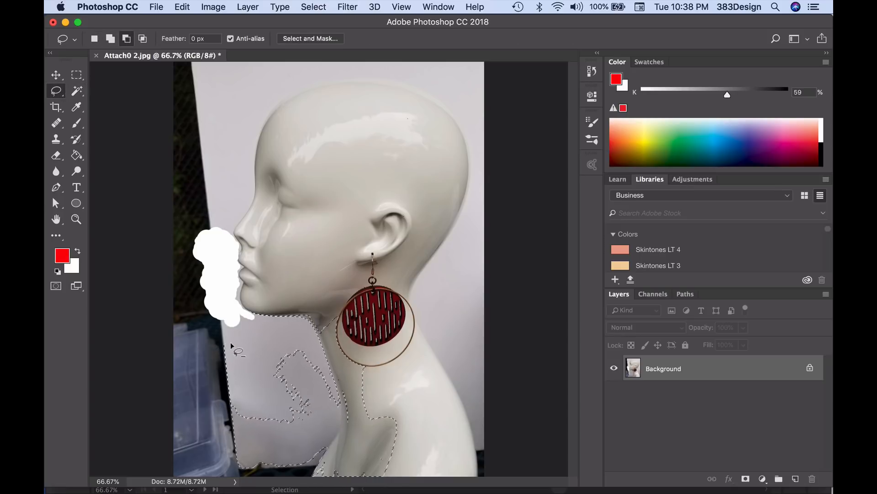
left_click(315, 8)
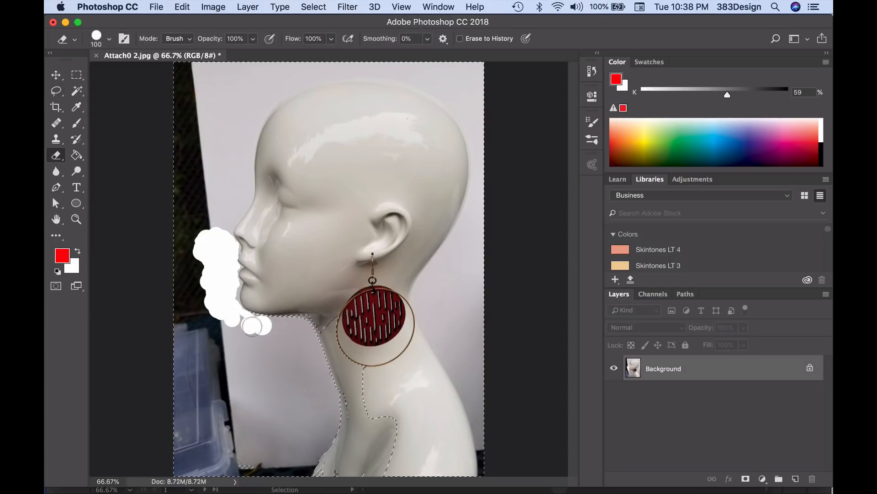
left_click_drag(258, 330, 327, 398)
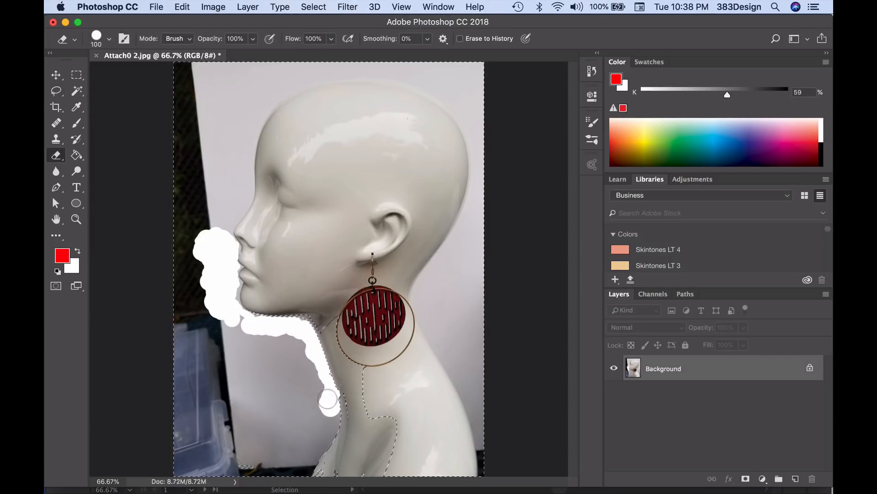
left_click(54, 93)
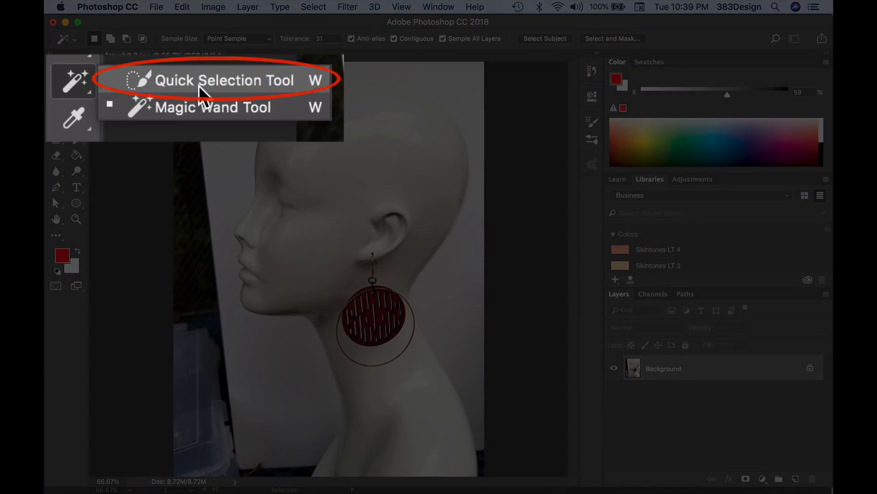
- Quick-select the top of the head, forehead and neck below the earring with Auto-Enhance on
left_click(217, 81)
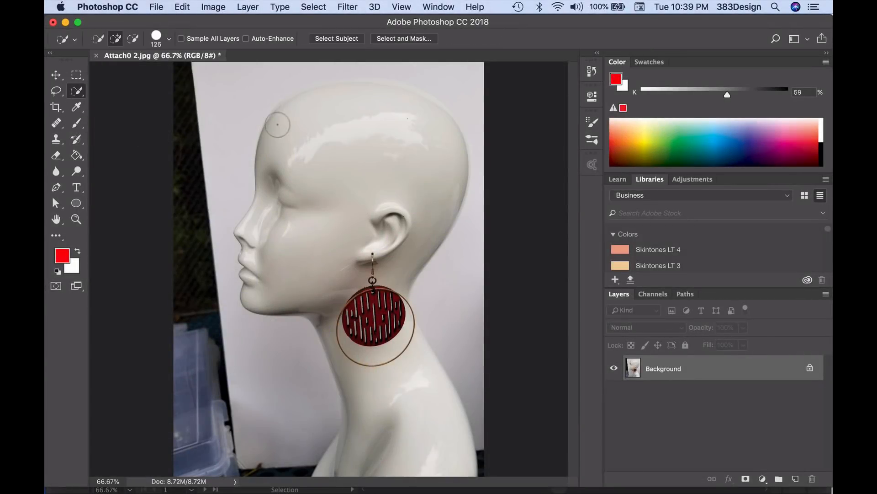
mouse_move(330, 110)
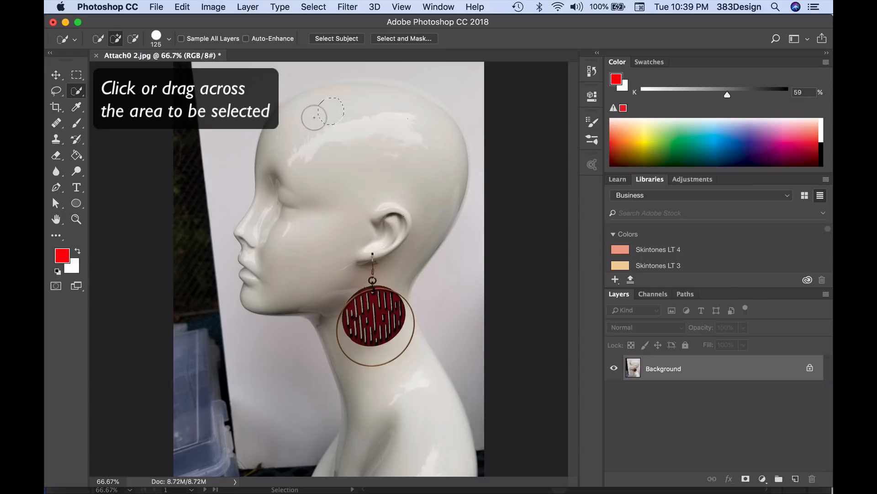
left_click_drag(319, 118, 303, 168)
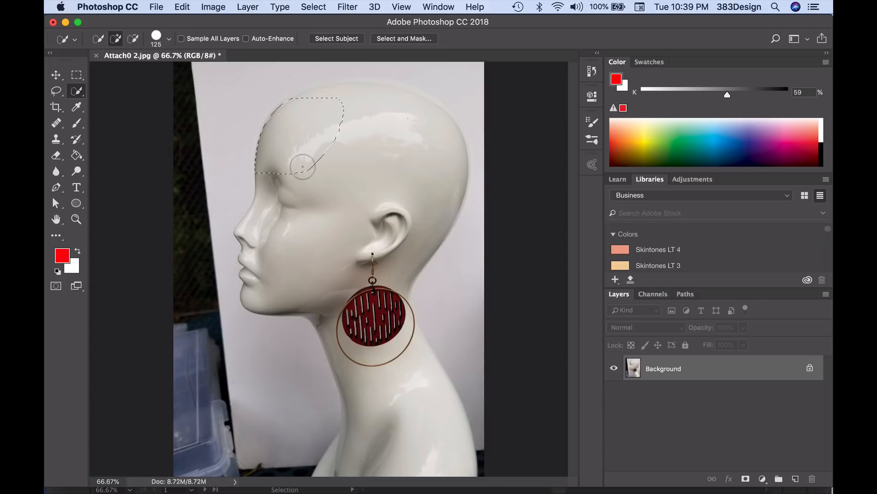
left_click_drag(302, 167, 274, 218)
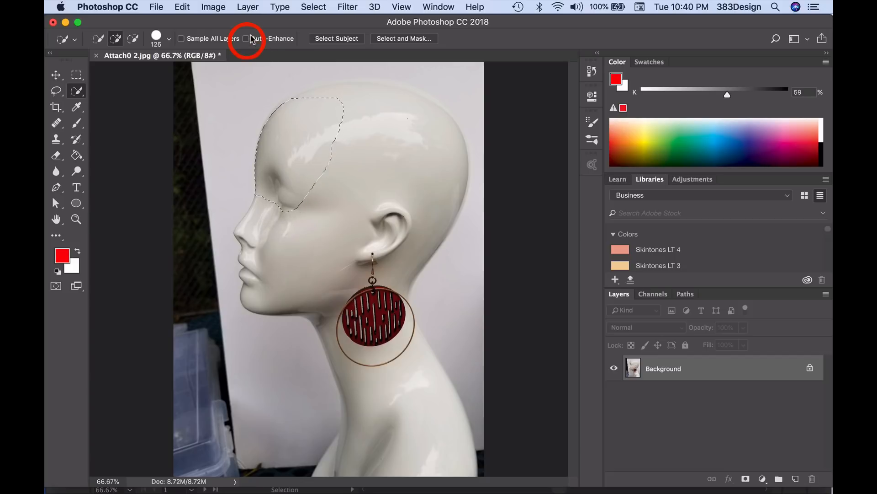
left_click(248, 38)
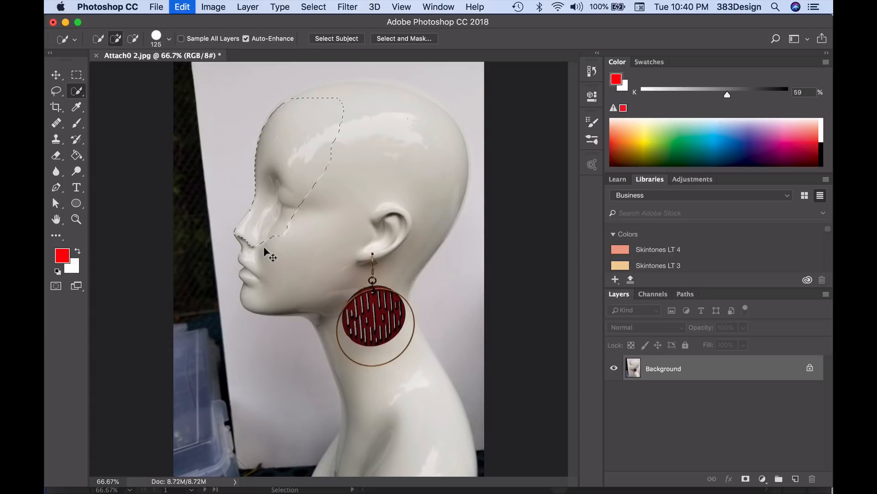
mouse_move(313, 222)
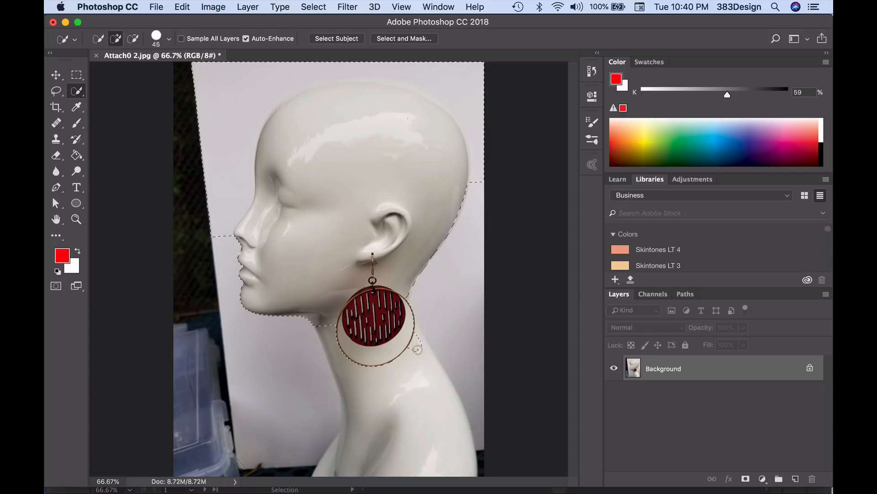
left_click_drag(417, 348, 427, 364)
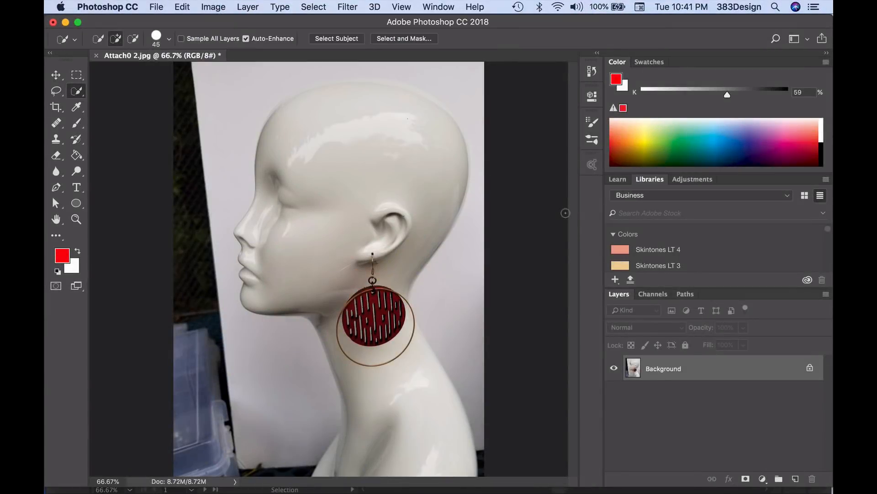
mouse_move(337, 41)
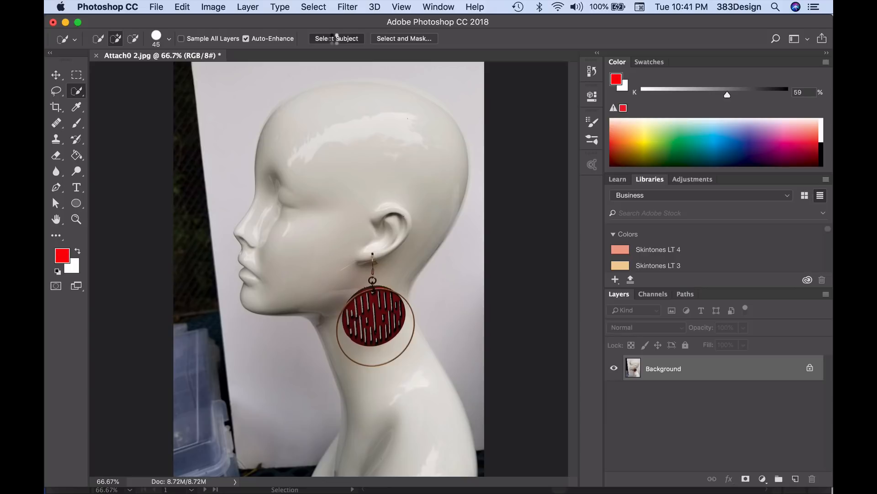
- Have the mannequin selected automatically with Select Subject
left_click(337, 39)
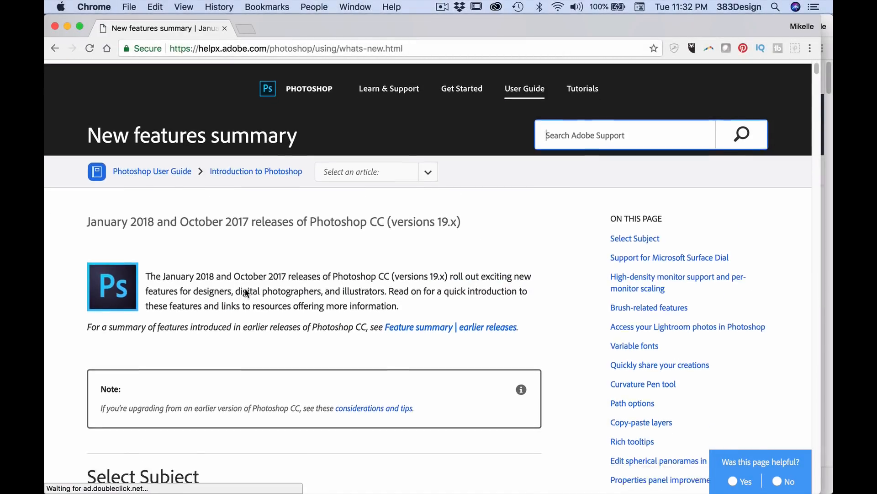
- Review the Select Subject section on Adobe's page, then enter Select and Mask with the head on white
scroll("down", 3)
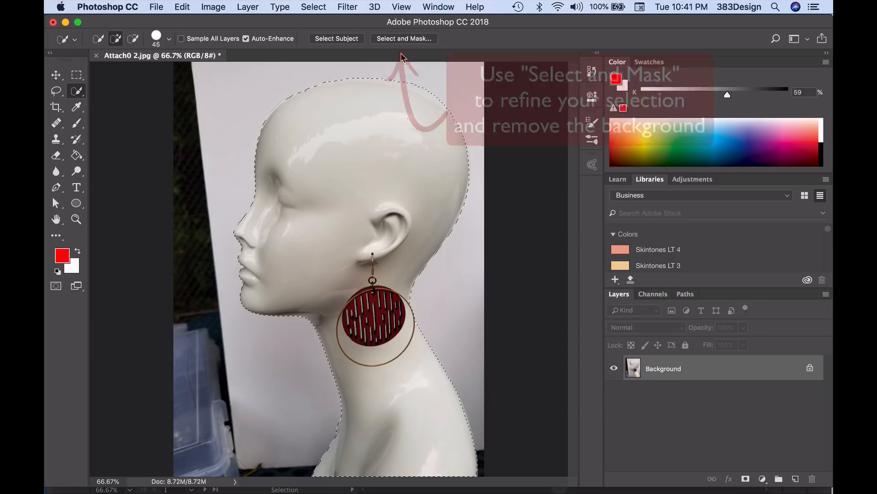
left_click(404, 39)
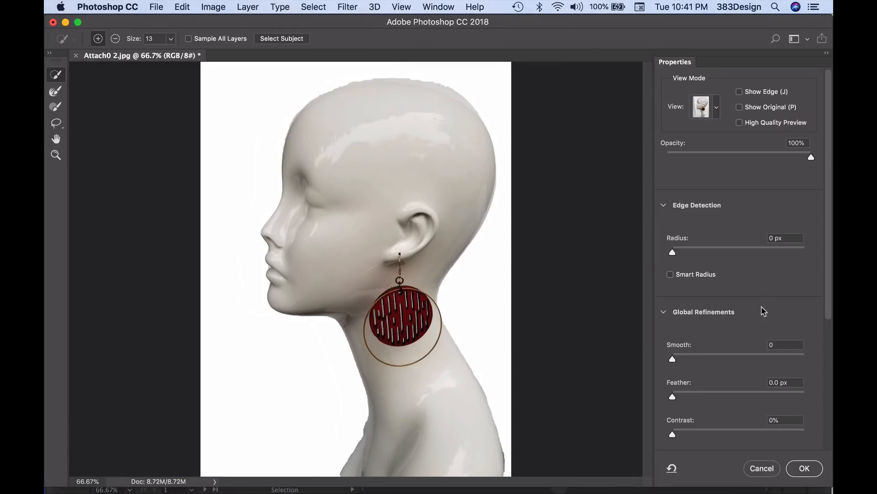